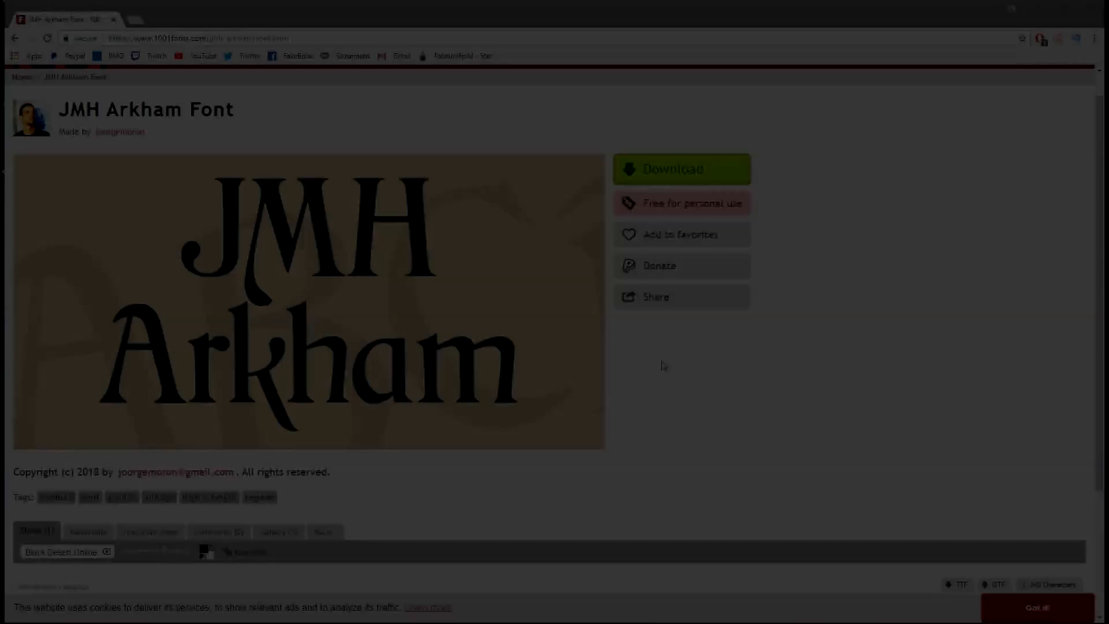
Download JMH Arkham from its 1001 Fonts page and go to the Black Desert Online folder.
{"action": "left_click", "coordinate": [673, 169]}
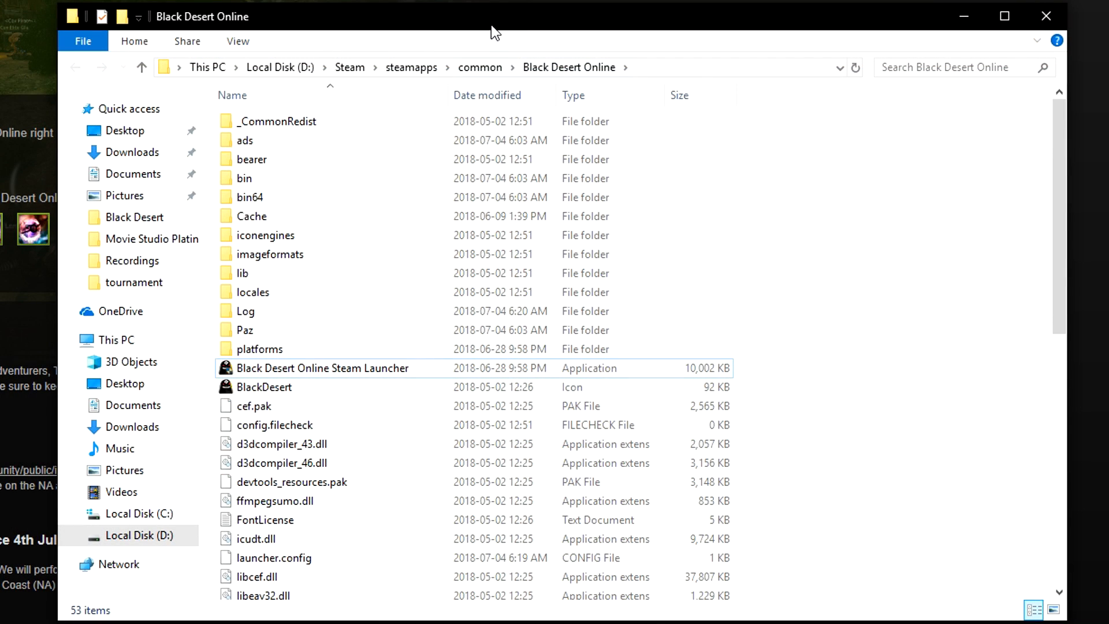
{"action": "mouse_move", "coordinate": [870, 378]}
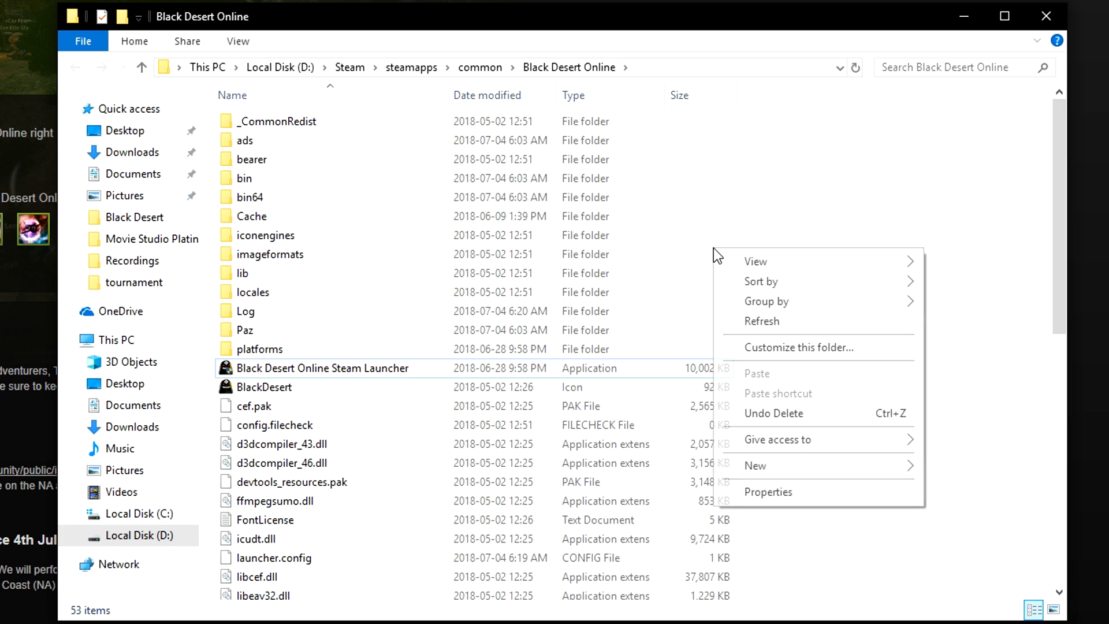
{"action": "mouse_move", "coordinate": [755, 465]}
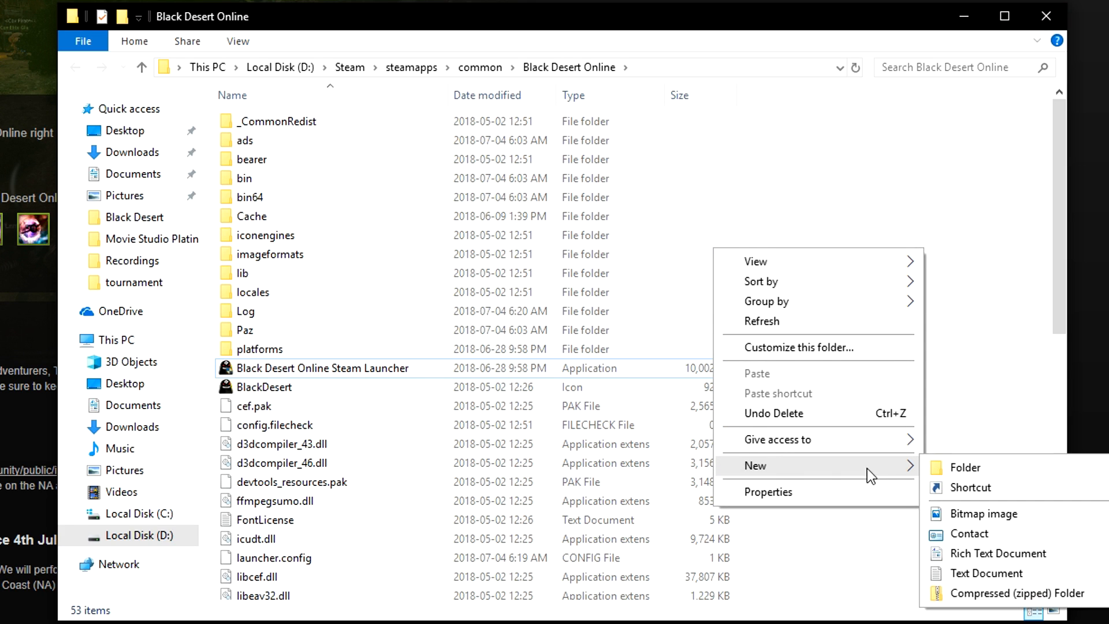
Add a new folder named 'prestringtable' in the Black Desert Online directory.
{"action": "left_click", "coordinate": [966, 467]}
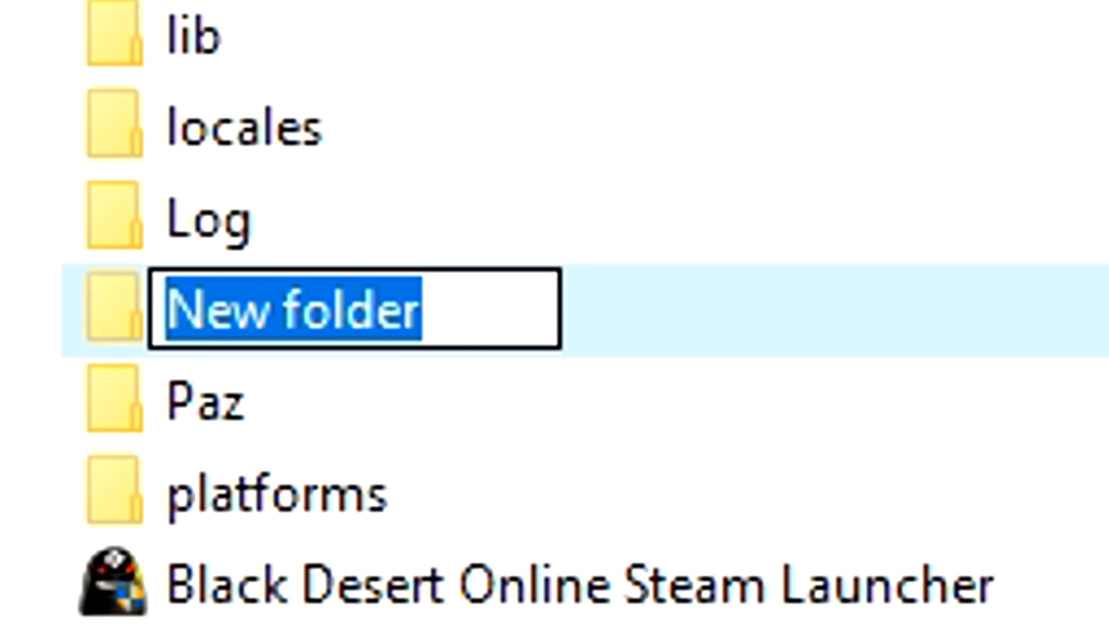
{"action": "type", "text": "prestringtable"}
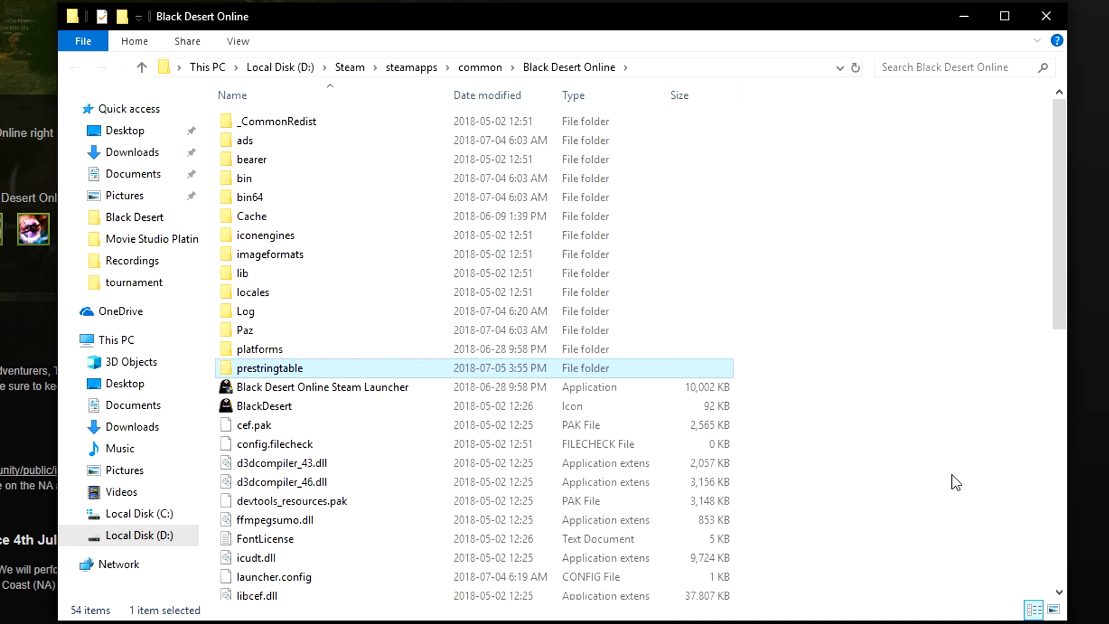
{"action": "mouse_move", "coordinate": [295, 371]}
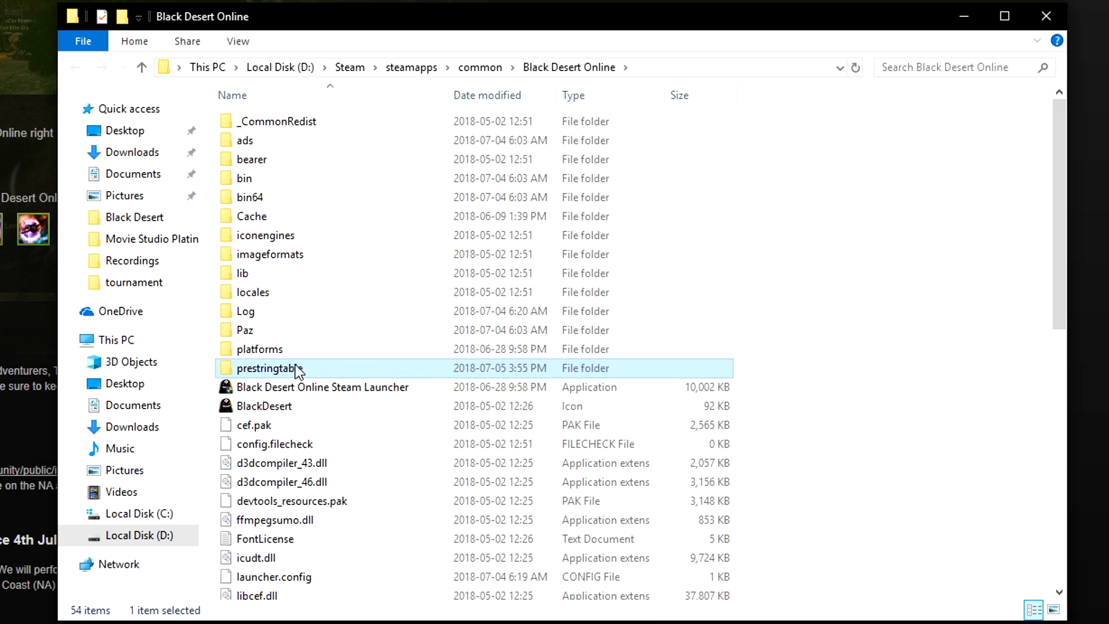
Inside prestringtable, create a 'font' folder, open it and paste the jmh-arkham (1) zip.
{"action": "double_click", "coordinate": [265, 368]}
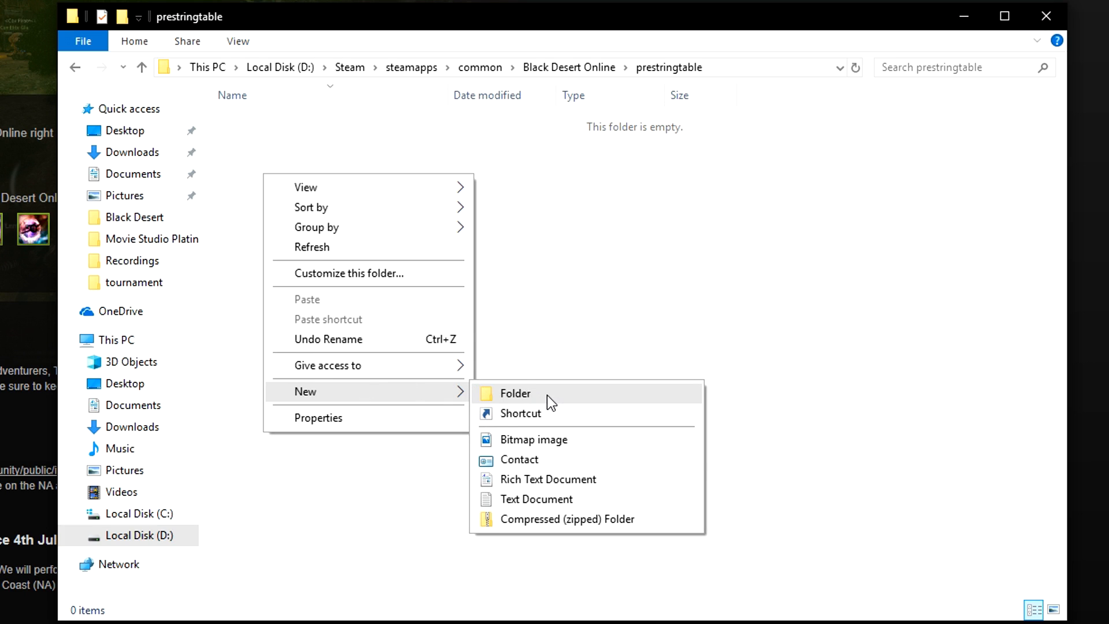
{"action": "left_click", "coordinate": [515, 394]}
{"action": "type", "text": "font"}
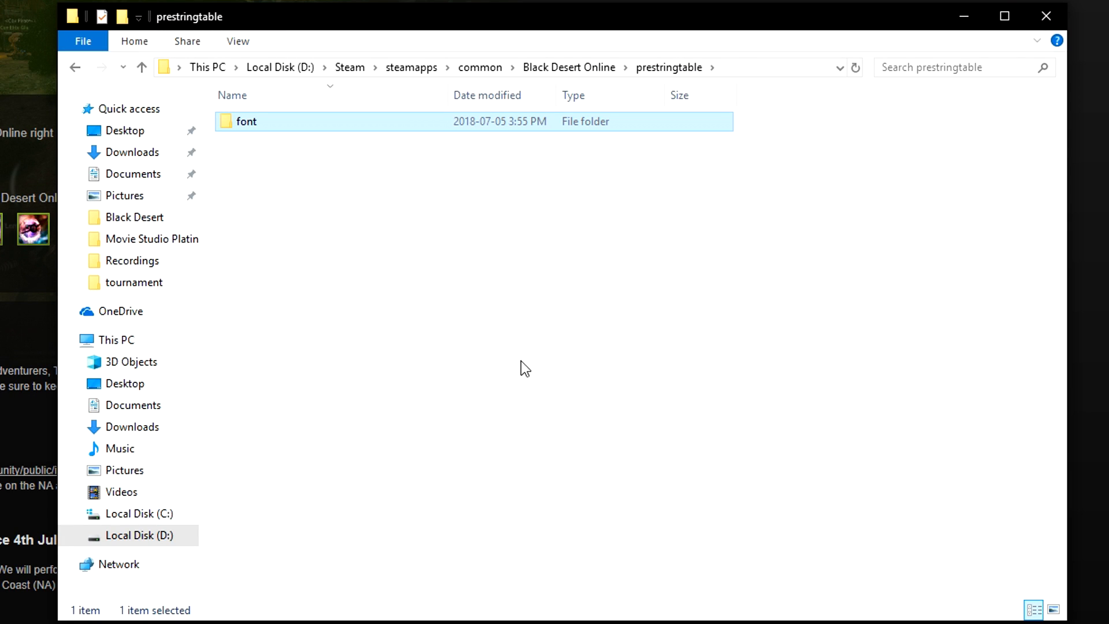
{"action": "double_click", "coordinate": [246, 121]}
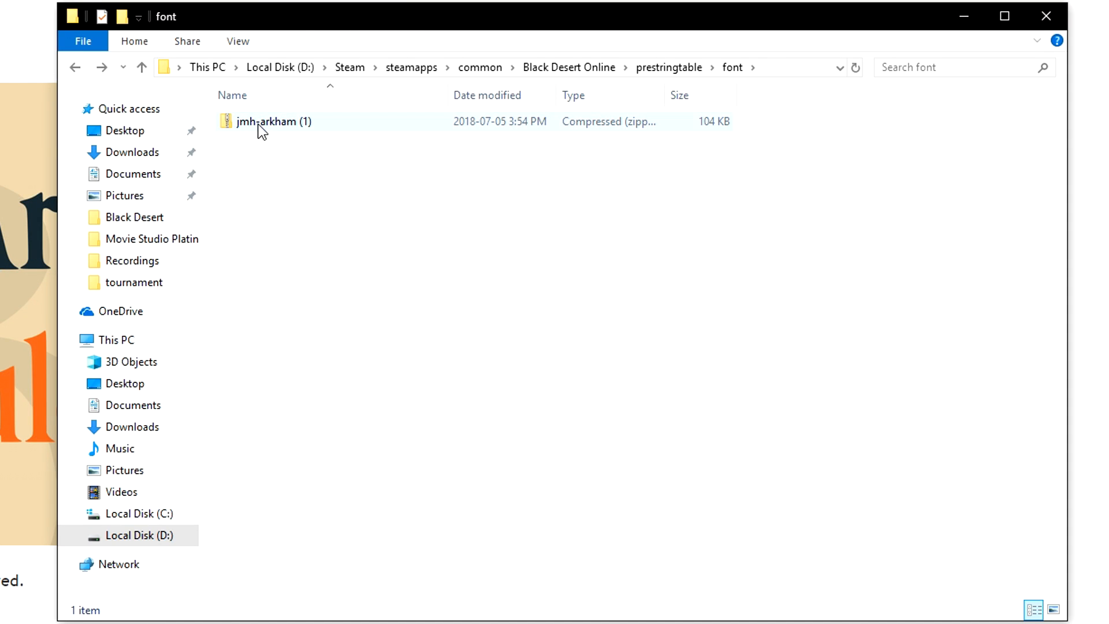
Extract the jmh-arkham (1) zip into the font folder and open the jmh arkham v1.03 folder.
{"action": "right_click", "coordinate": [263, 124]}
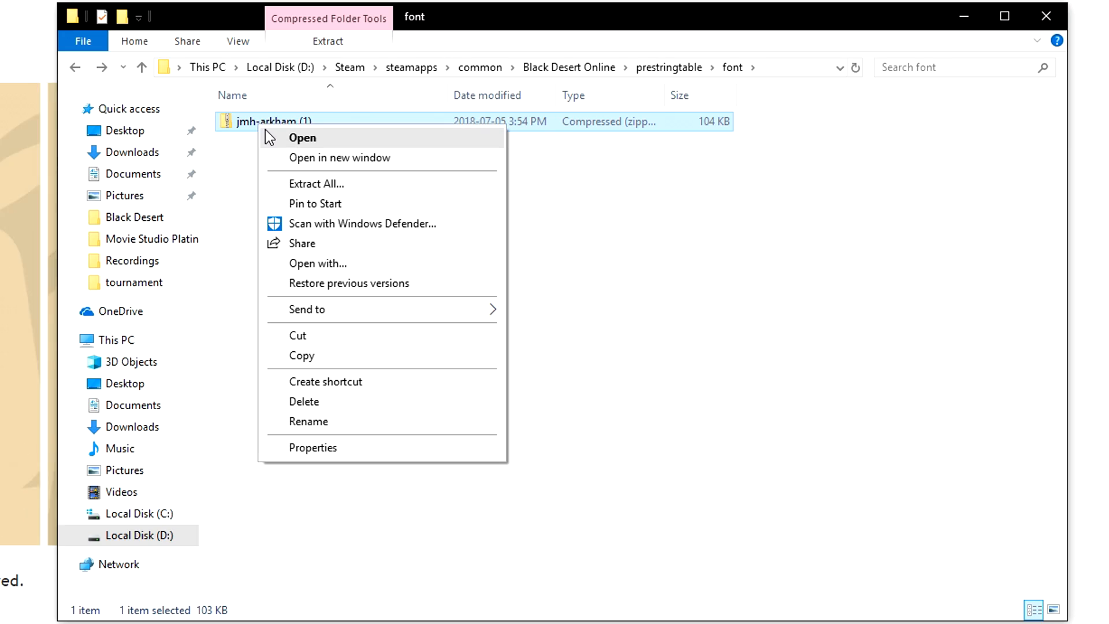
{"action": "left_click", "coordinate": [316, 184]}
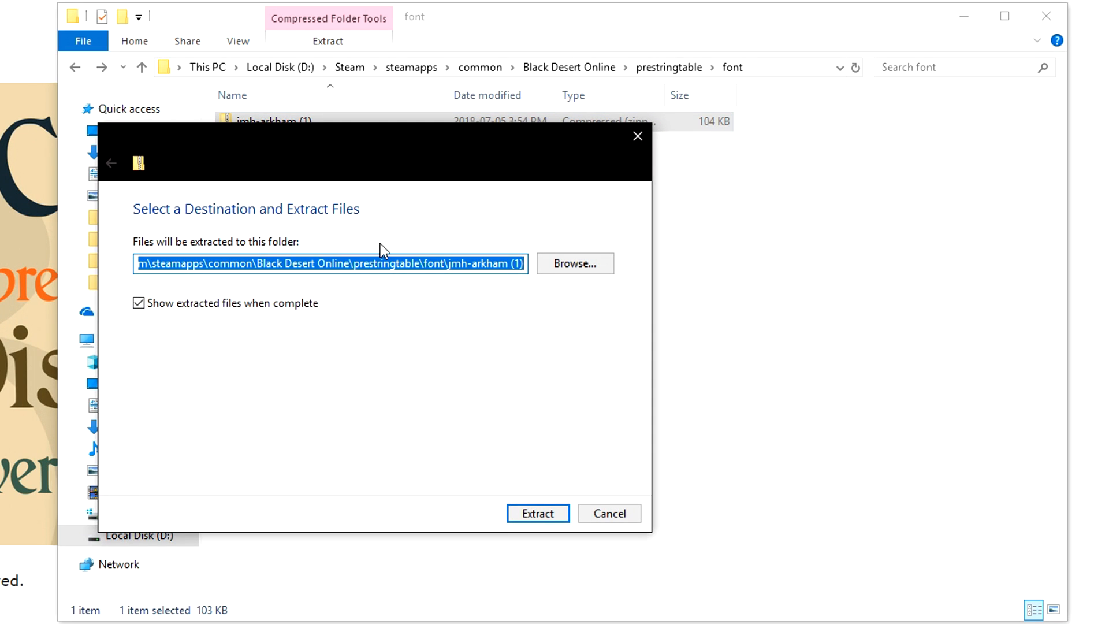
{"action": "left_click", "coordinate": [540, 513]}
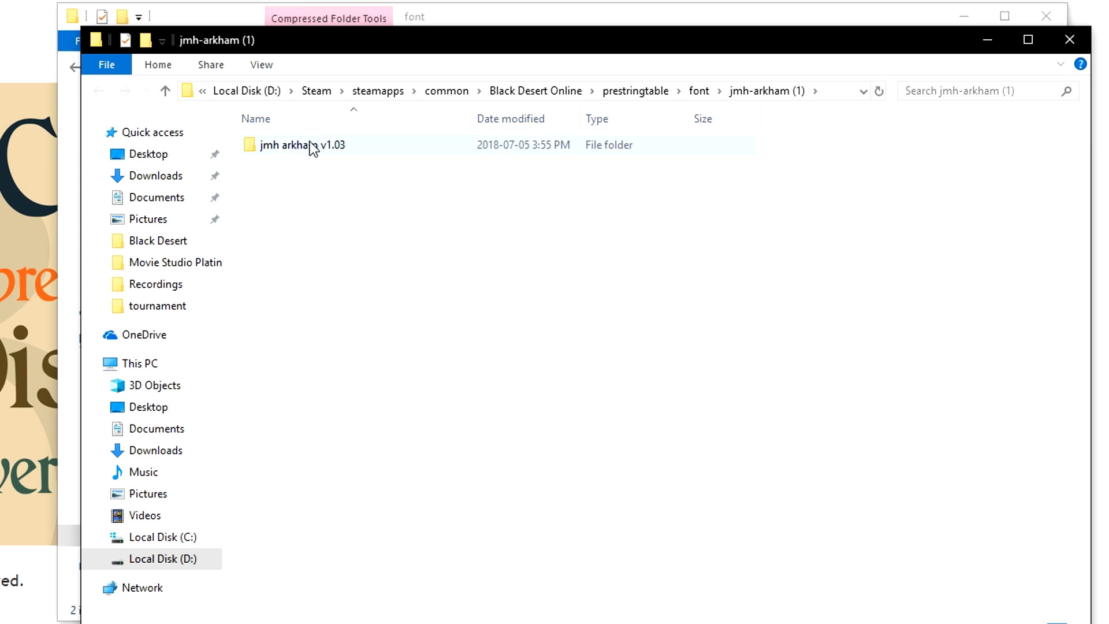
{"action": "double_click", "coordinate": [297, 145]}
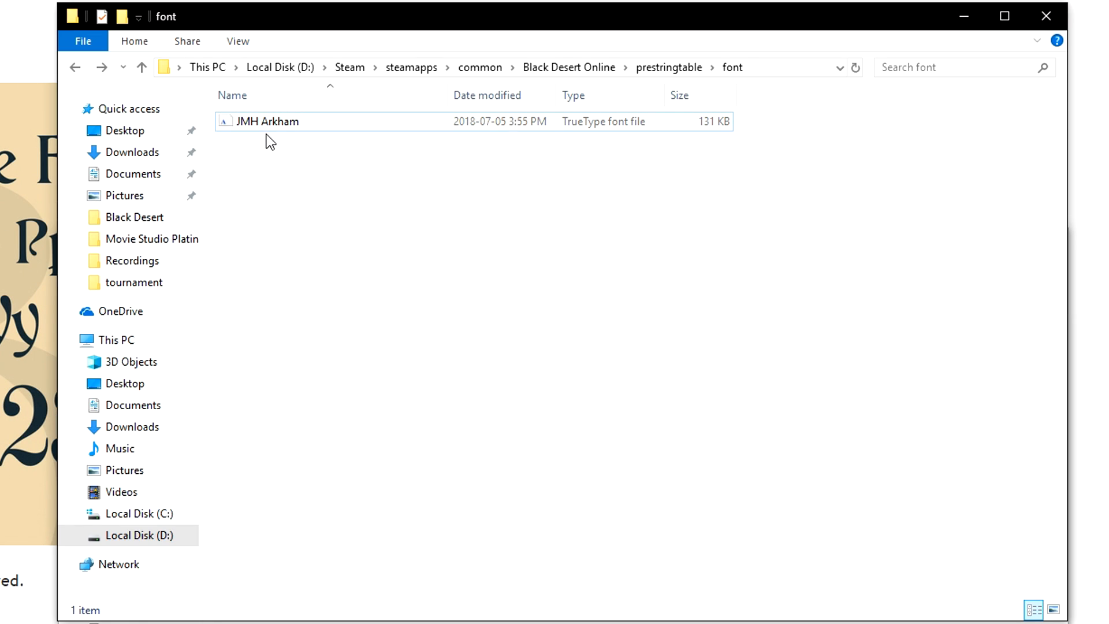
Rename the JMH Arkham font file to 'pearl' and return to Black Desert Online.
{"action": "left_click", "coordinate": [267, 122]}
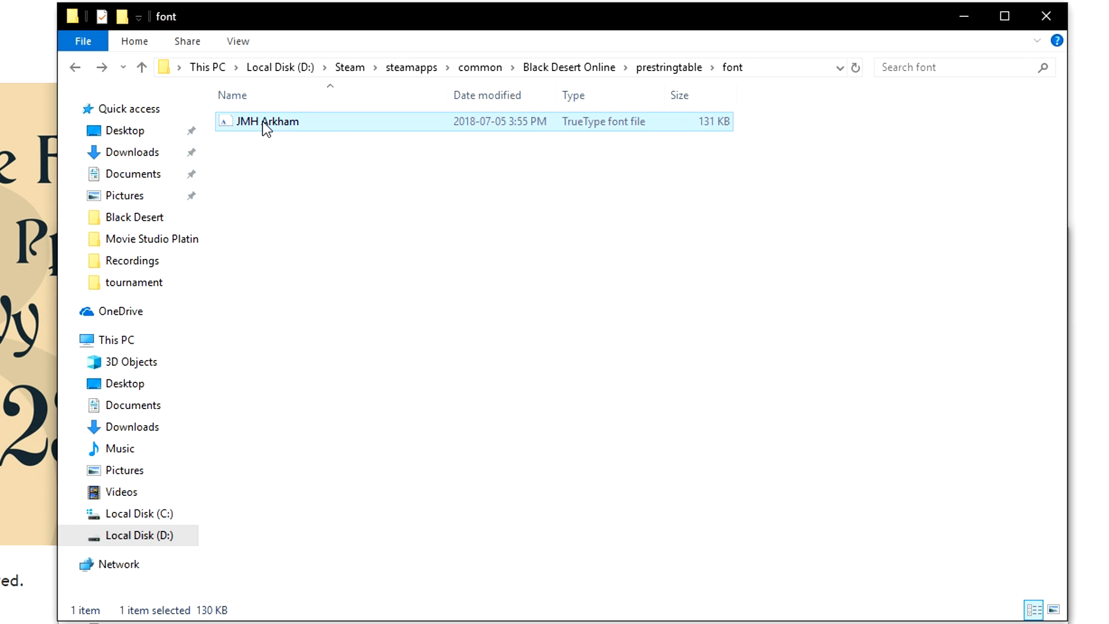
{"action": "type", "text": "pearl"}
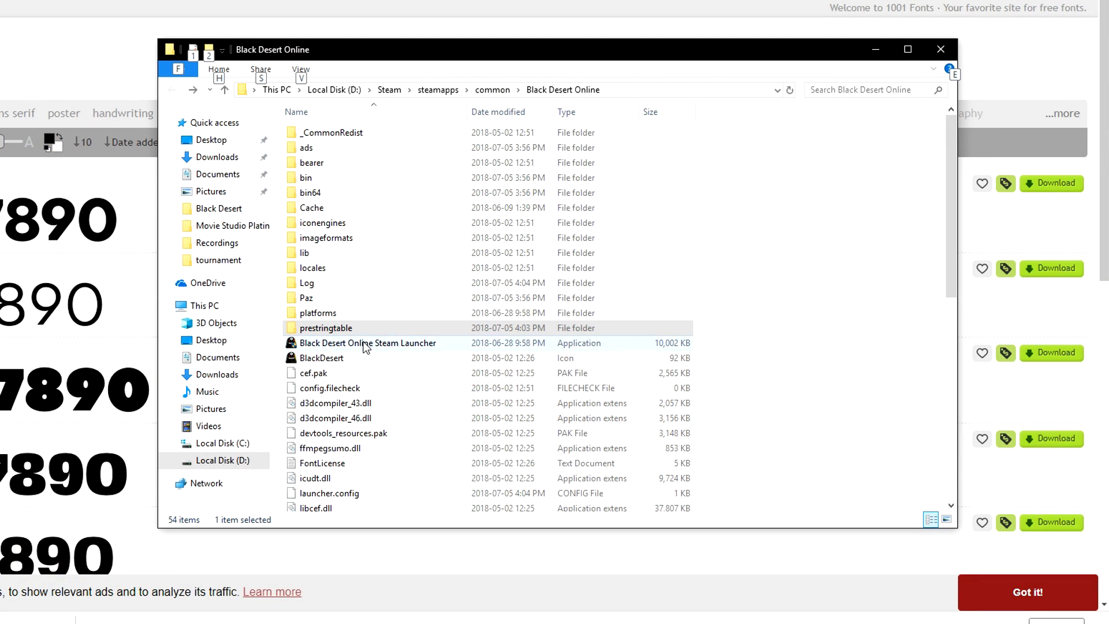
Open the Black Desert Online Steam Launcher and start the game to reach the server list.
{"action": "right_click", "coordinate": [326, 327]}
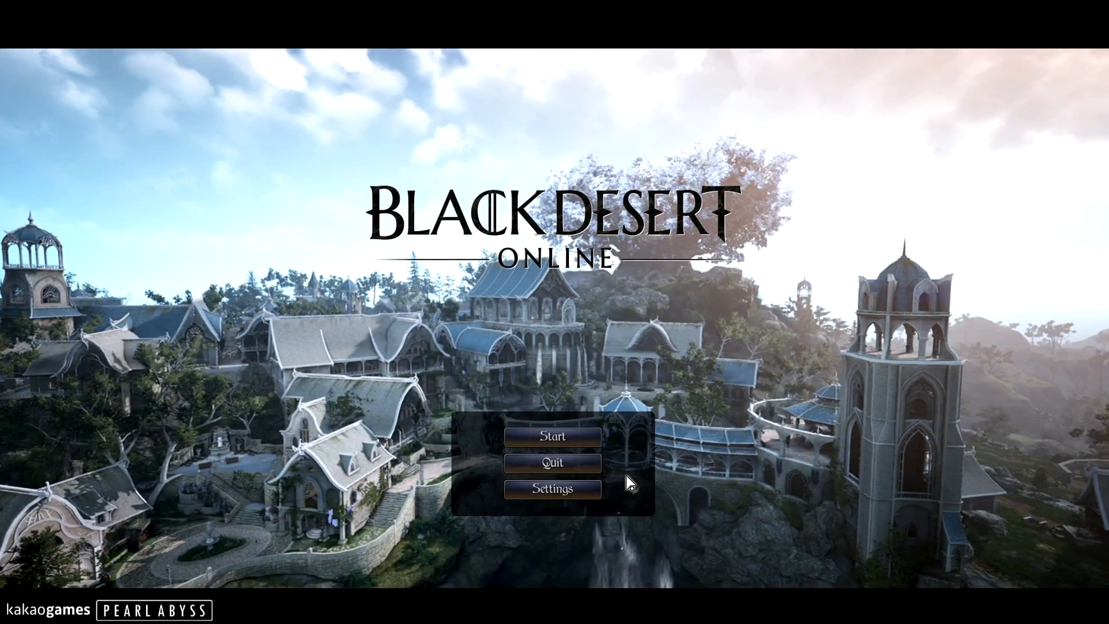
{"action": "left_click", "coordinate": [552, 436]}
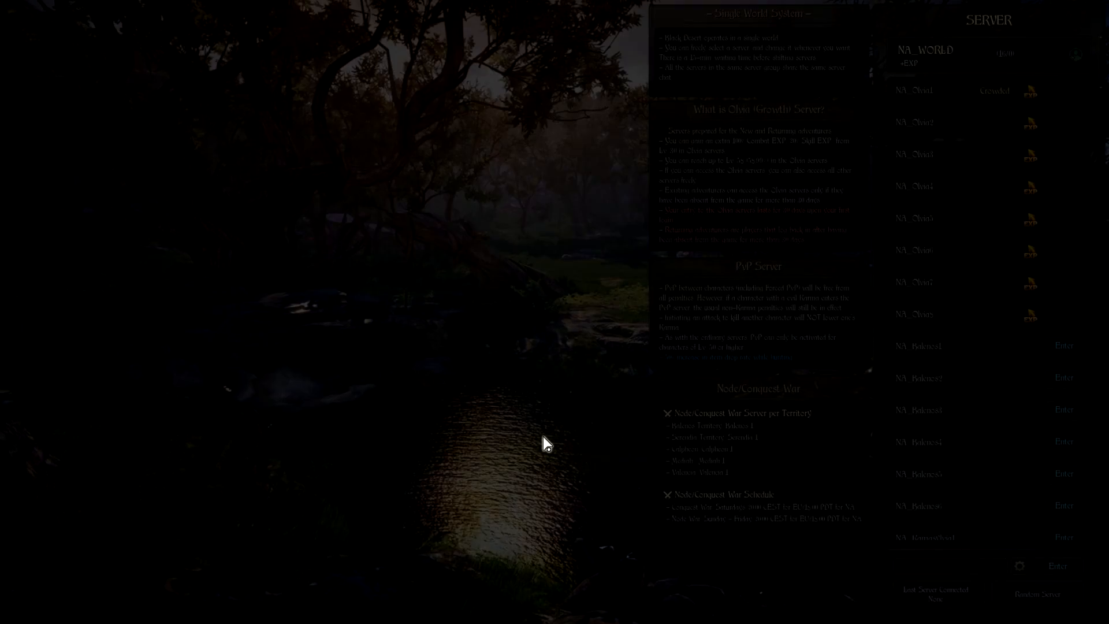